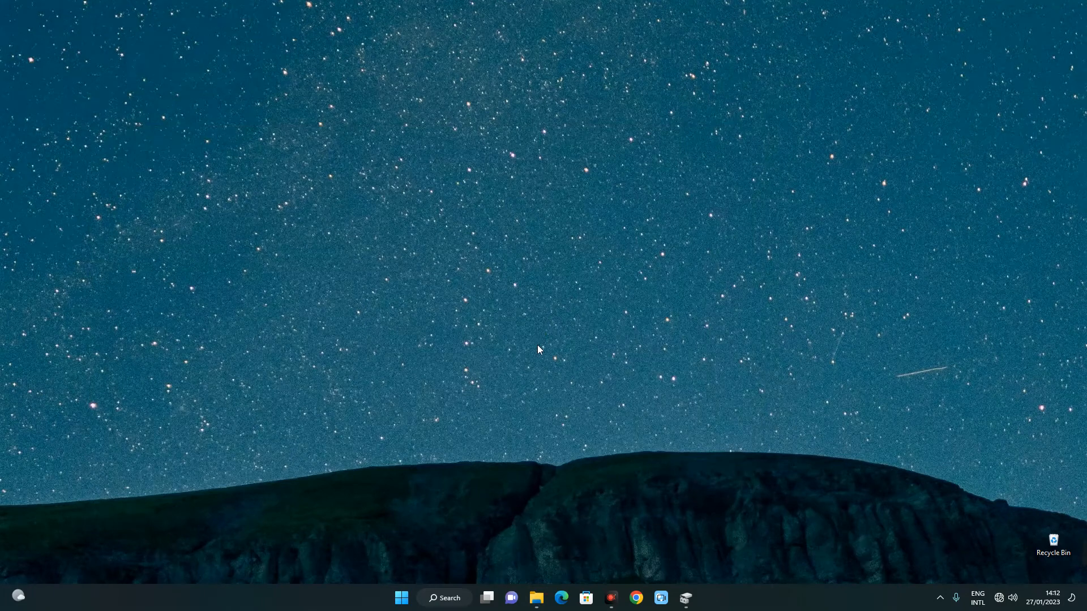
{"action": "mouse_move", "coordinate": [513, 414]}
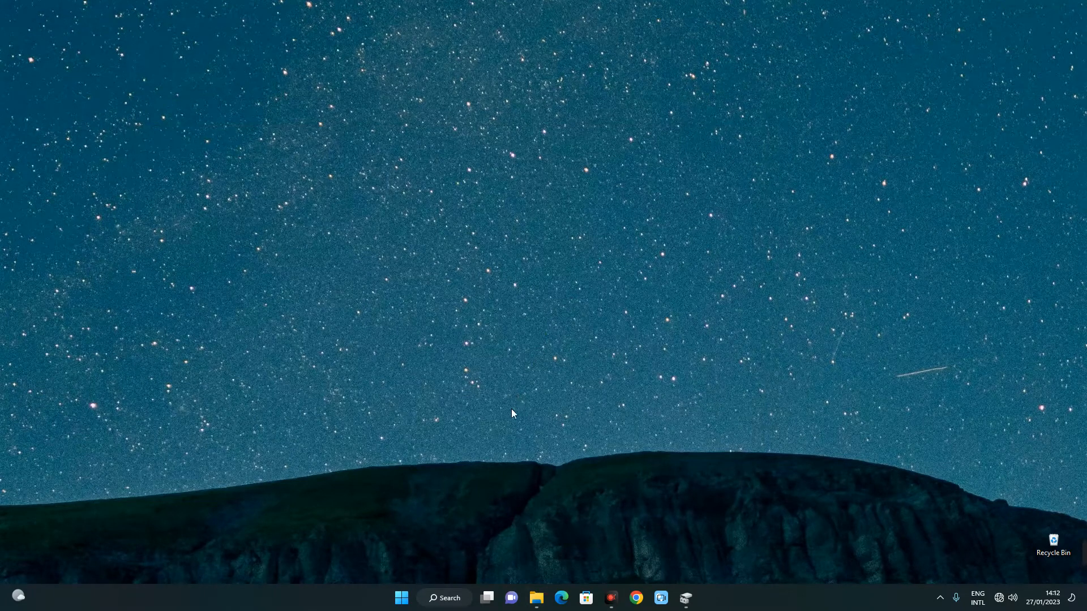
{"action": "mouse_move", "coordinate": [539, 577]}
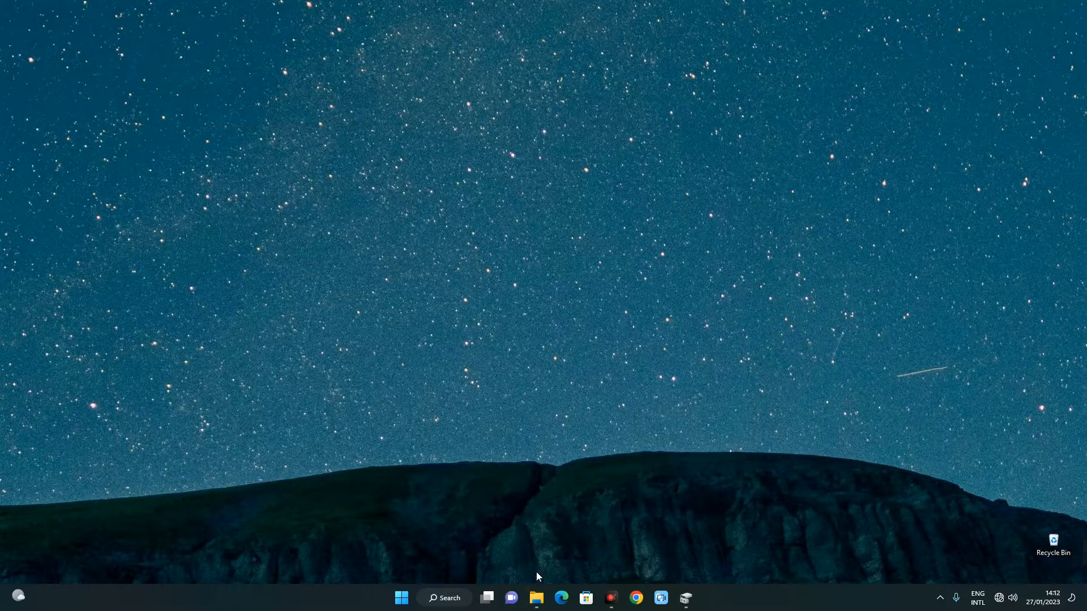
View the drives under This PC and check the size of Local Disk (D:)
{"action": "left_click", "coordinate": [535, 598]}
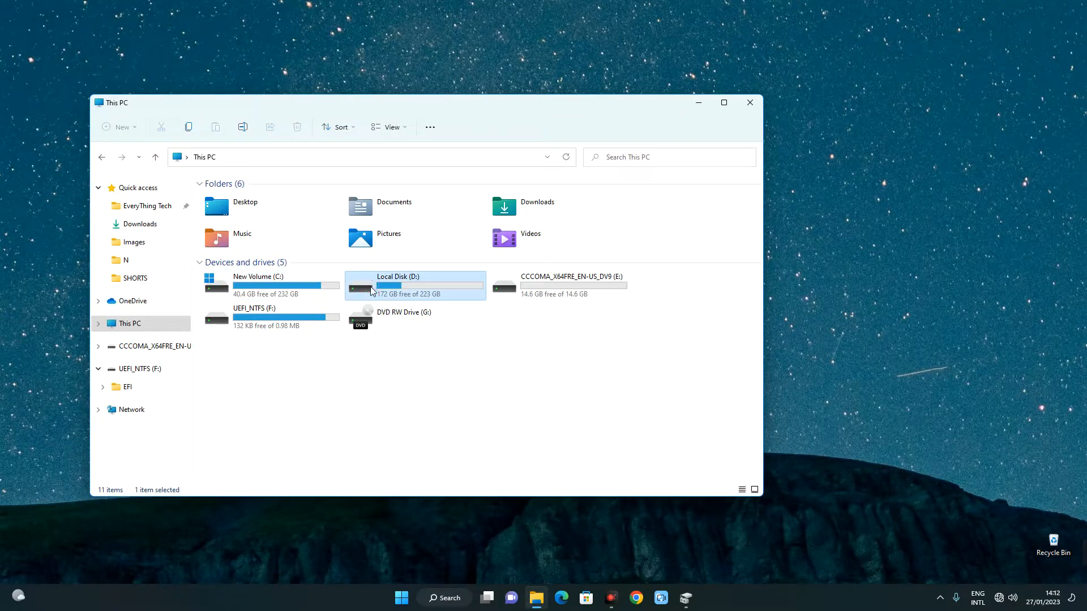
{"action": "left_click", "coordinate": [271, 284]}
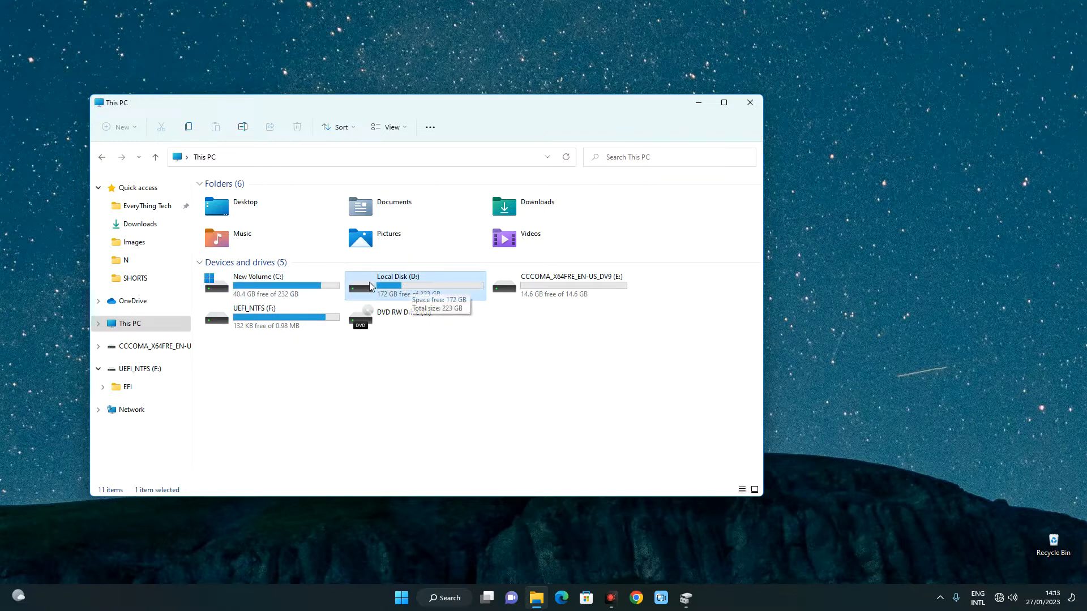
{"action": "mouse_move", "coordinate": [414, 289]}
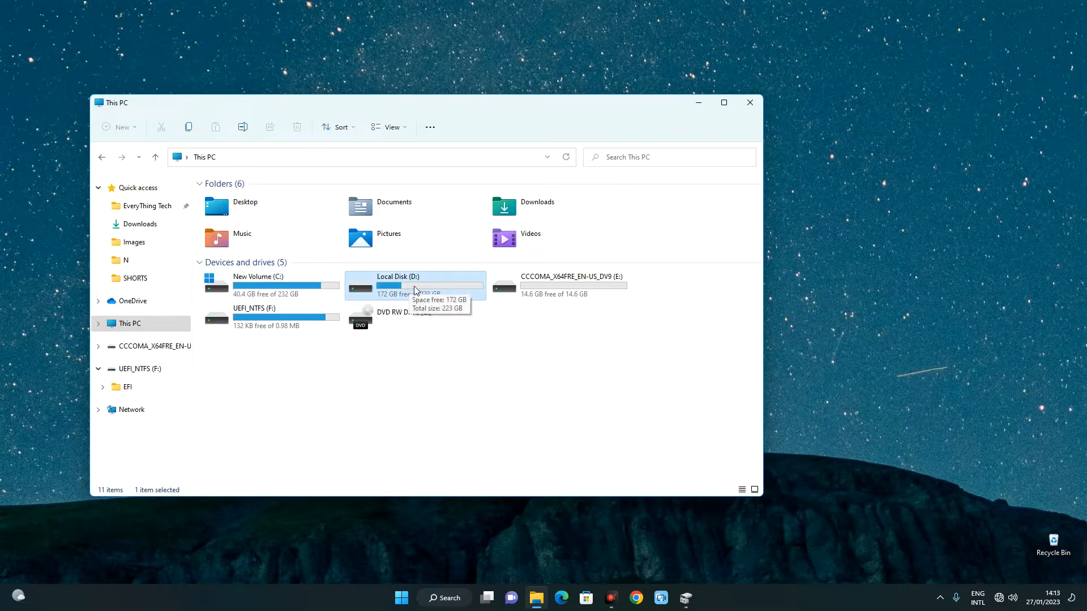
{"action": "mouse_move", "coordinate": [426, 287]}
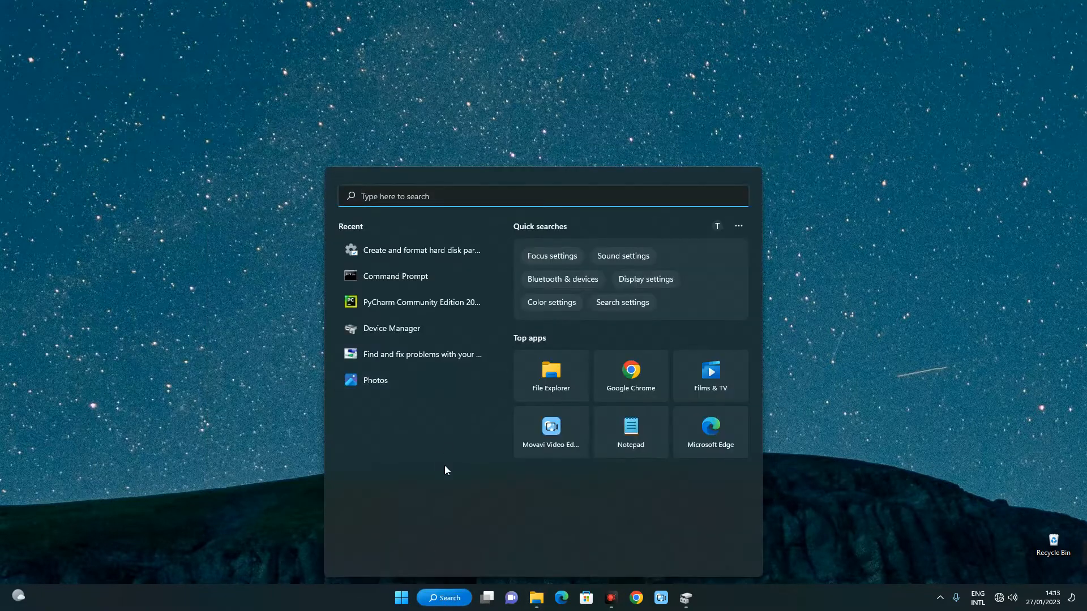
Find Command Prompt through Windows Search and launch it as administrator
{"action": "type", "text": "command Prompt"}
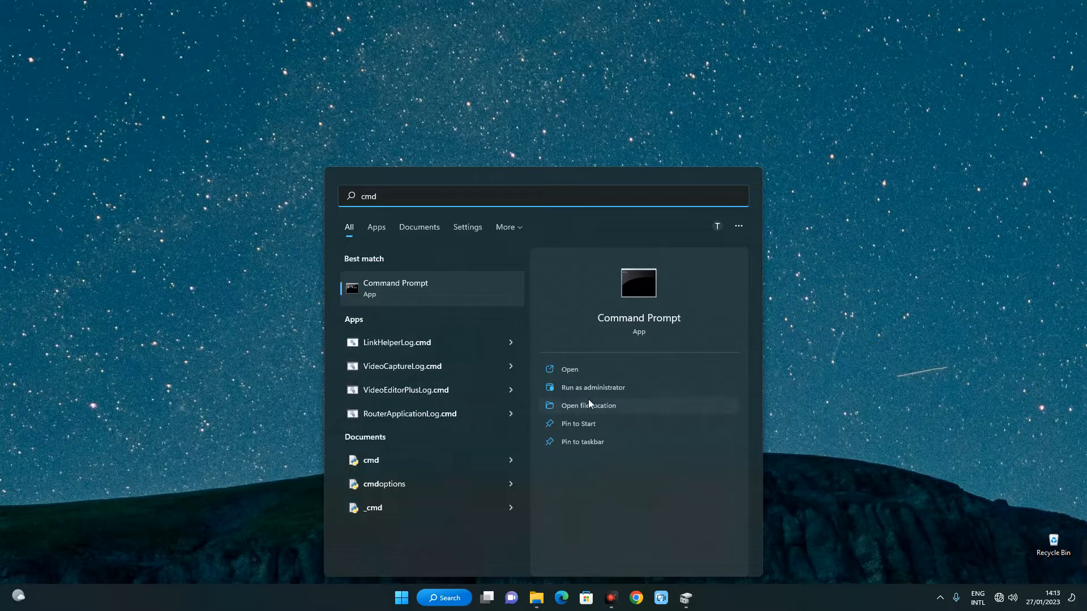
{"action": "right_click", "coordinate": [395, 288]}
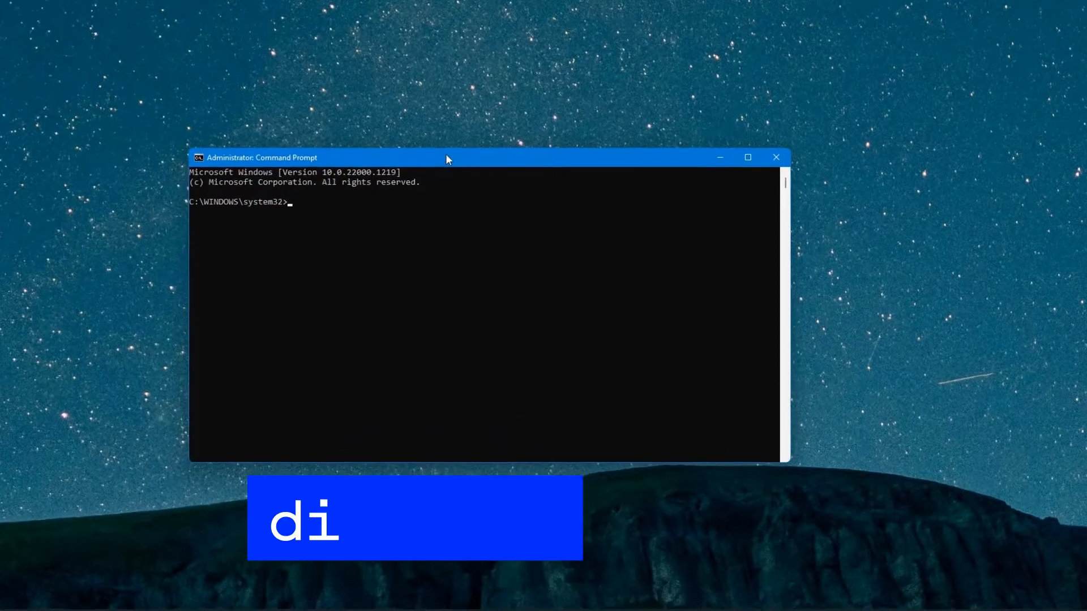
Start diskpart and list the disks, showing Disk 0 (232 GB), Disk 1 (223 GB) and Disk 2 (14 GB)
{"action": "type", "text": "skpart"}
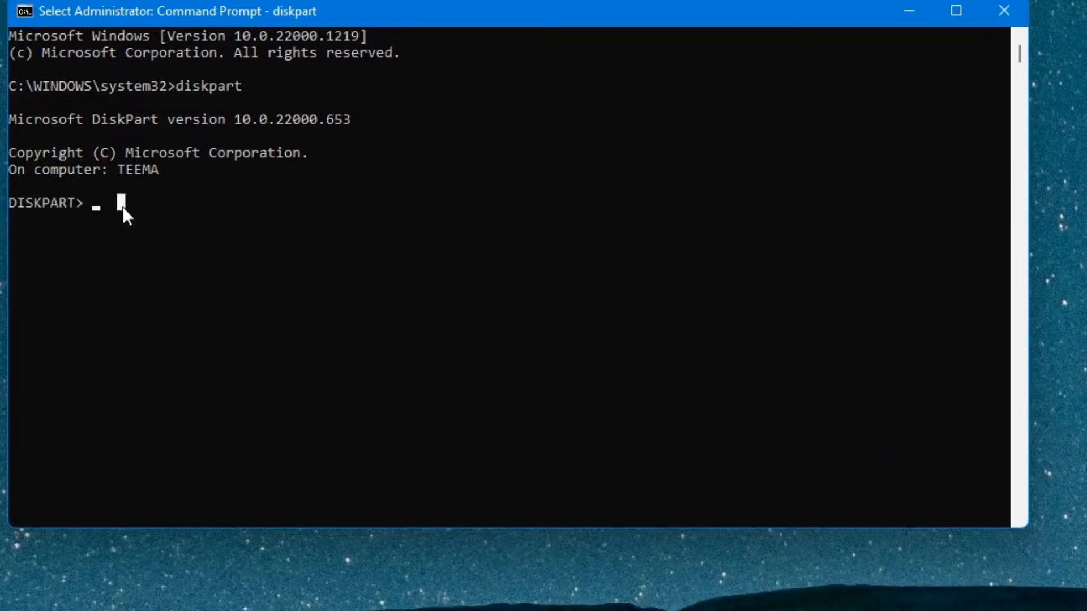
{"action": "mouse_move", "coordinate": [104, 241]}
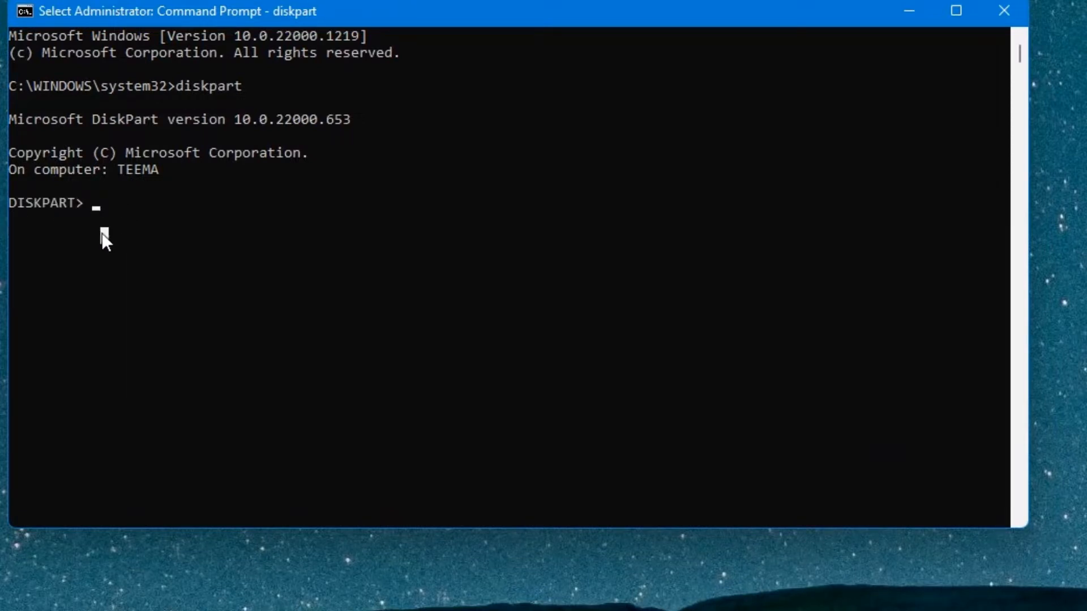
{"action": "type", "text": "list disk"}
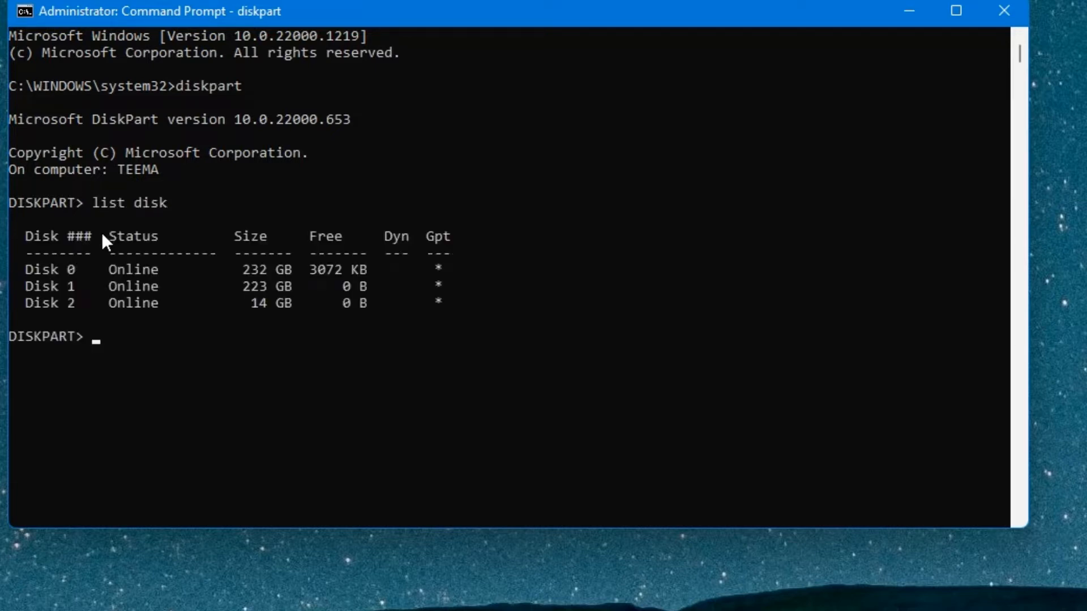
{"action": "mouse_move", "coordinate": [260, 273]}
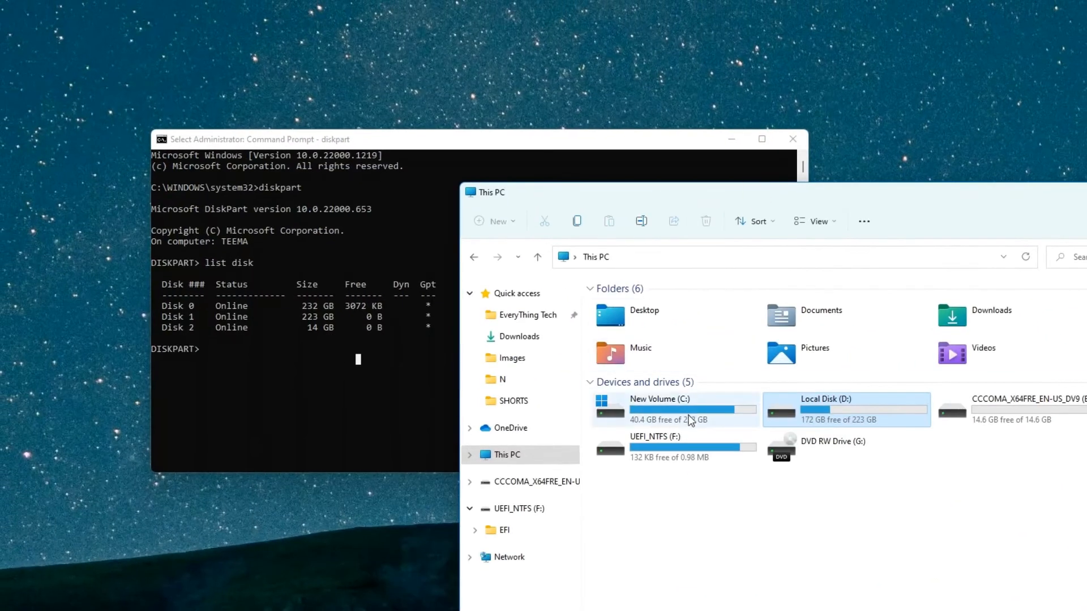
{"action": "left_click", "coordinate": [659, 408]}
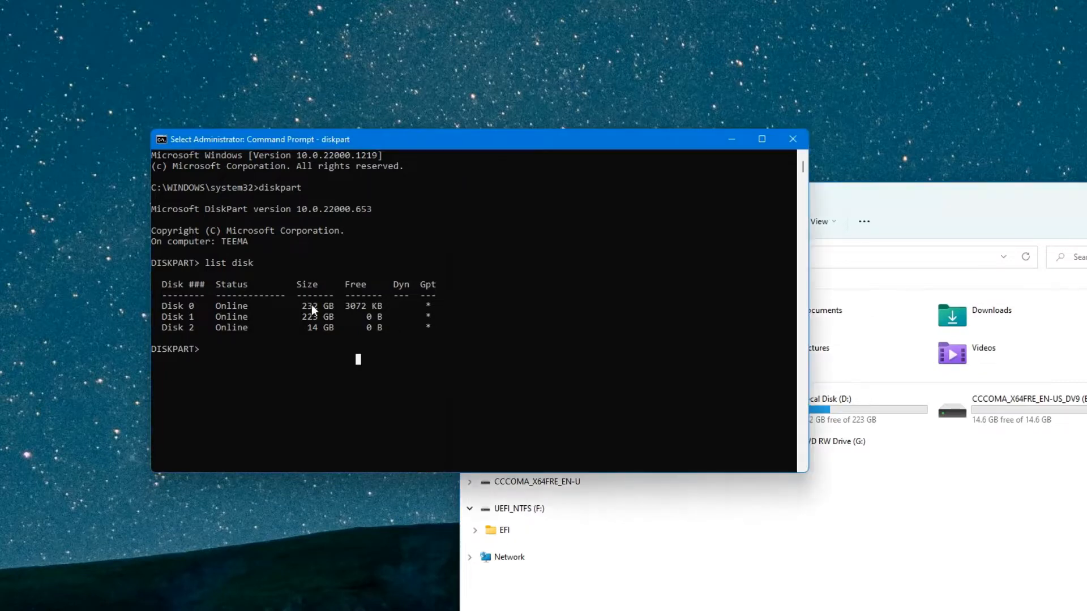
{"action": "left_click_drag", "start_coordinate": [471, 138], "coordinate": [108, 100]}
{"action": "type", "text": "se"}
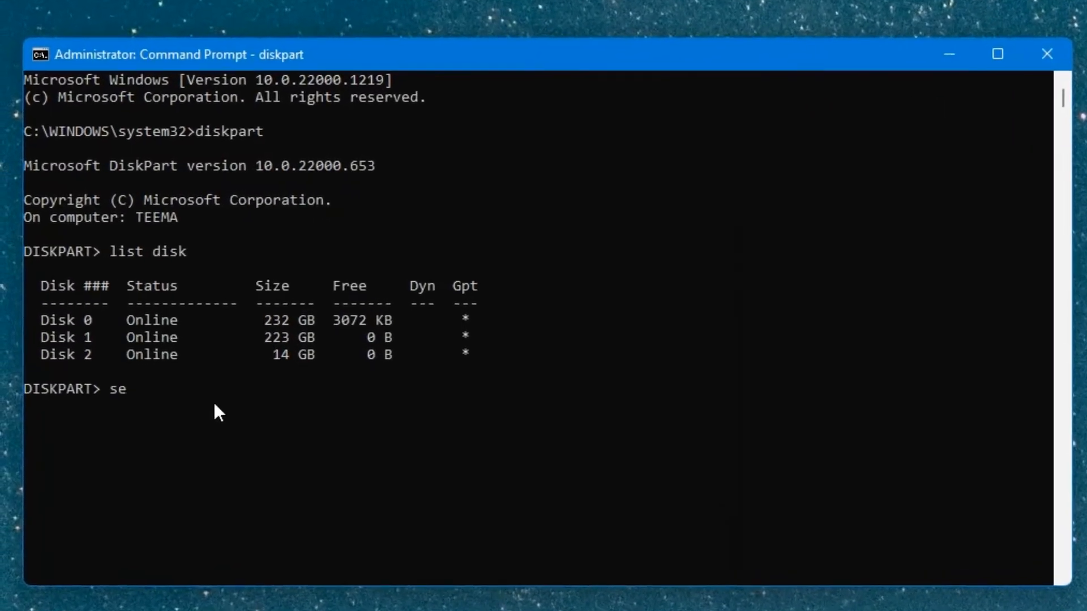
Select disk 1 (223 GB) and wipe all its partitions with the clean command
{"action": "type", "text": "lect disk 1"}
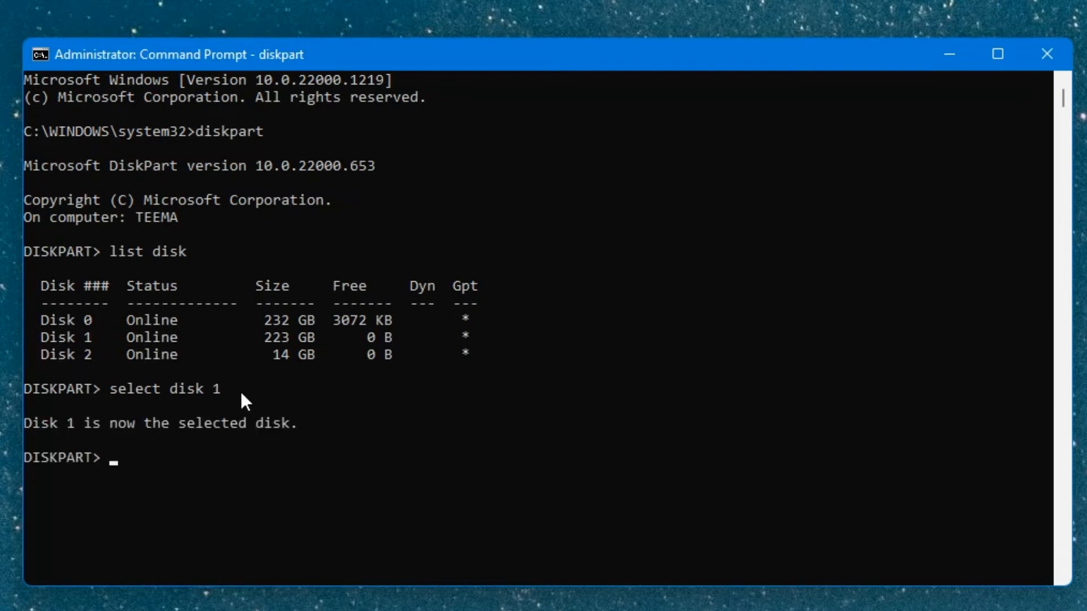
{"action": "mouse_move", "coordinate": [291, 454]}
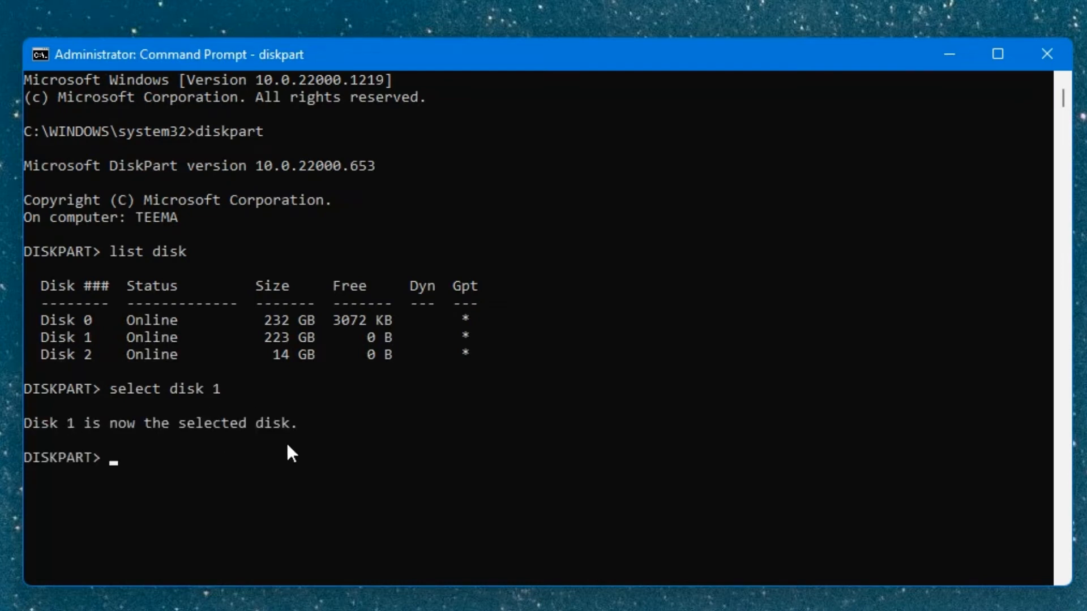
{"action": "type", "text": "c"}
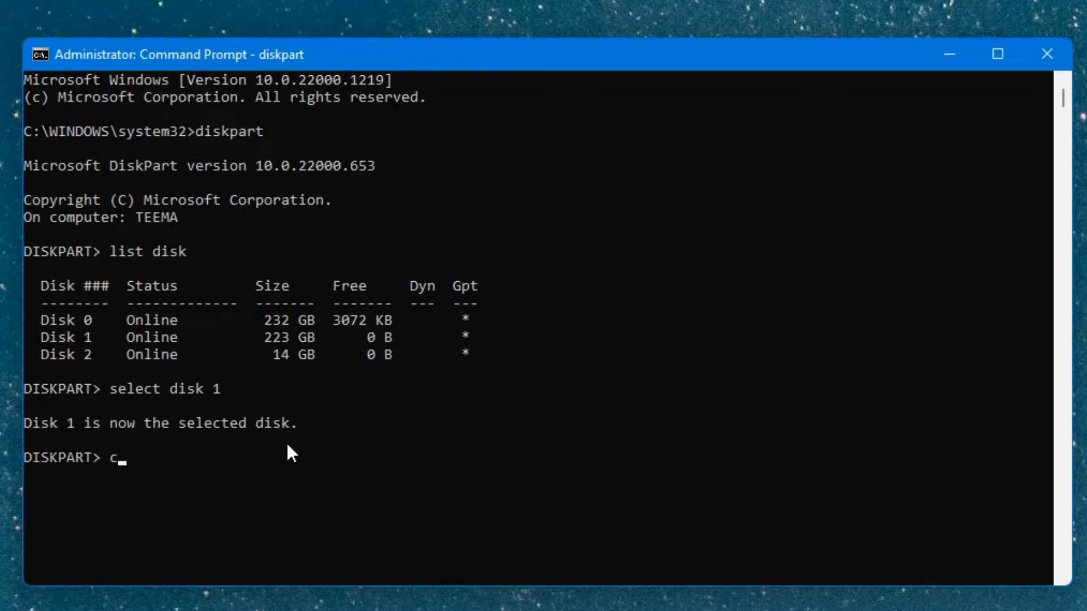
{"action": "type", "text": "lean"}
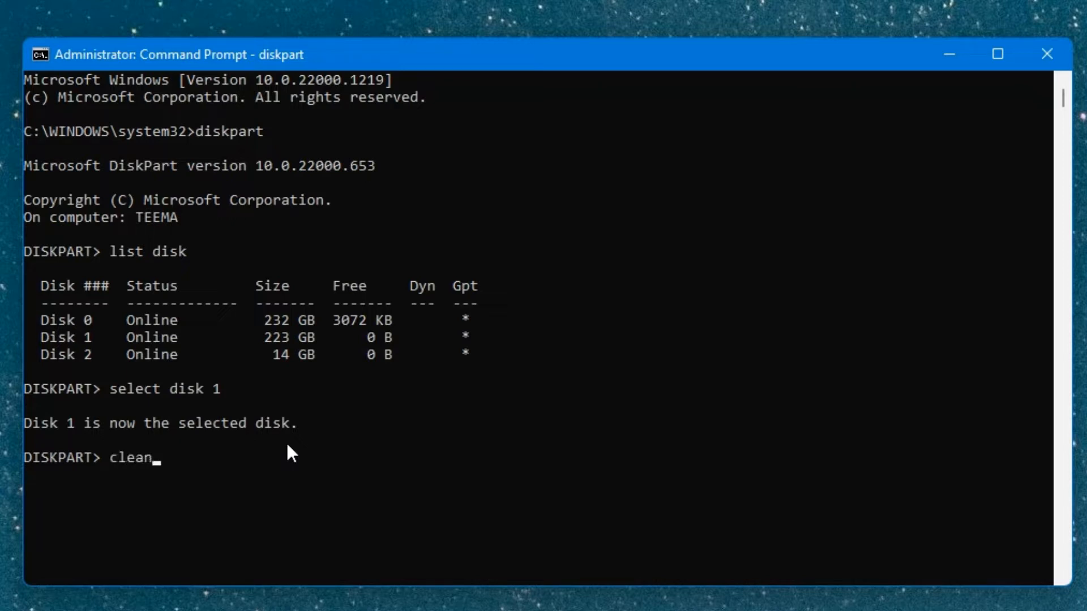
{"action": "key", "text": "Enter"}
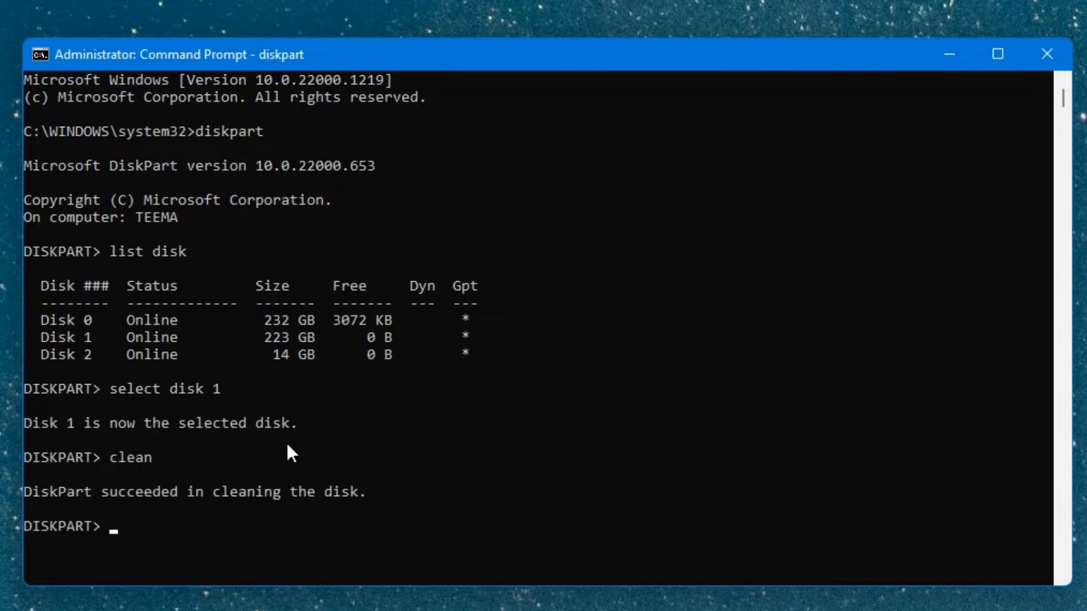
{"action": "mouse_move", "coordinate": [192, 501]}
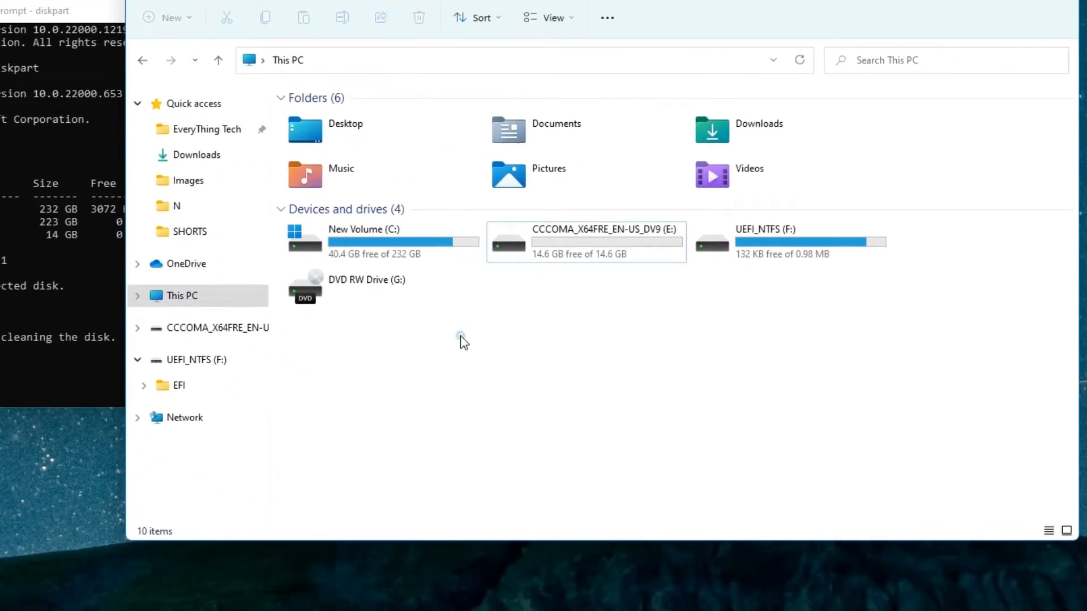
{"action": "right_click", "coordinate": [463, 341]}
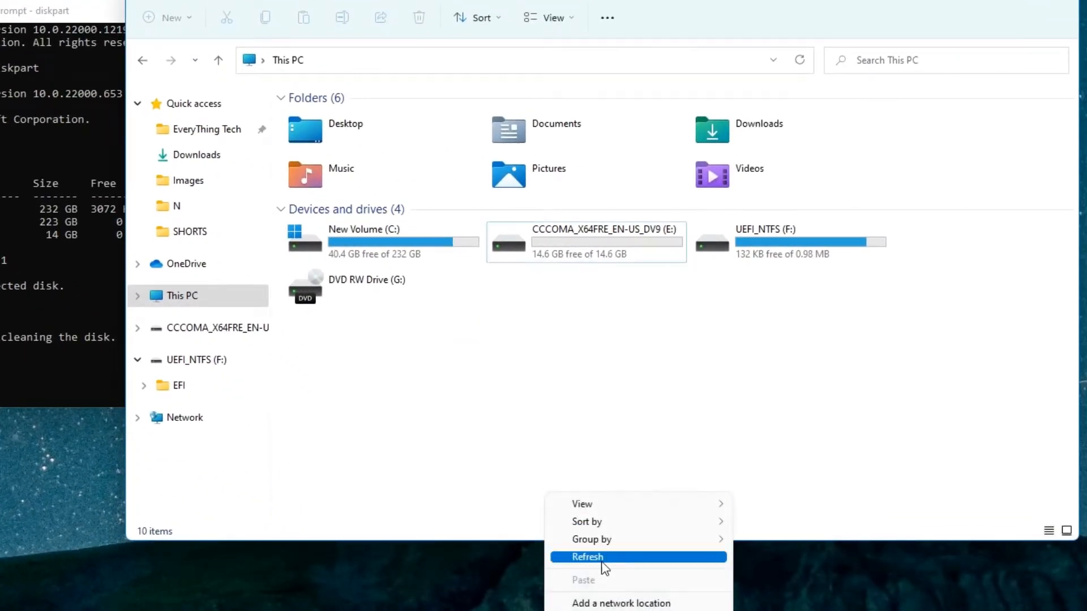
{"action": "left_click", "coordinate": [381, 241]}
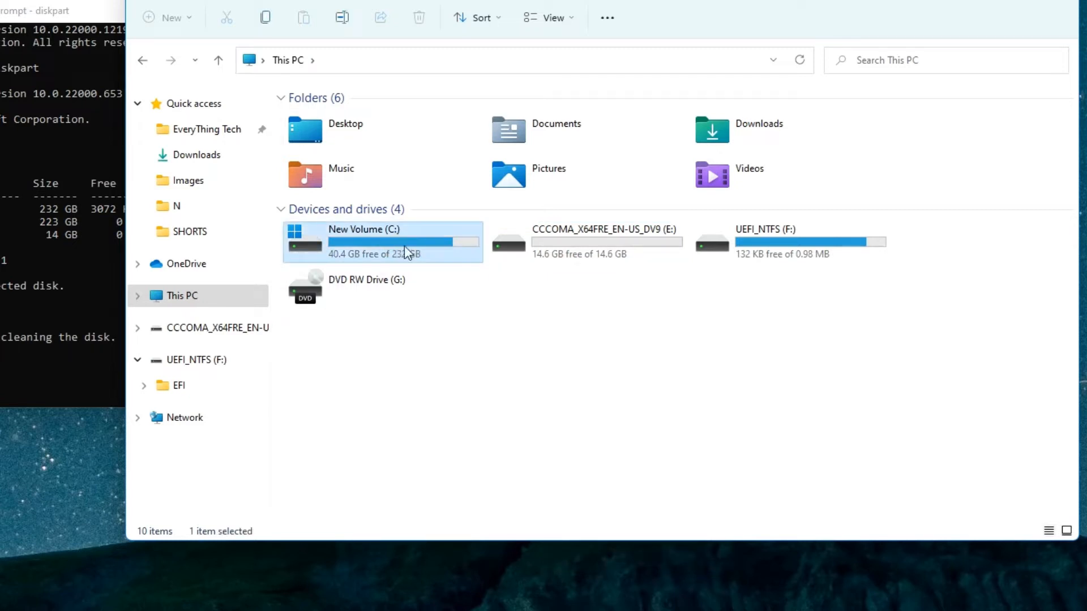
{"action": "mouse_move", "coordinate": [430, 254]}
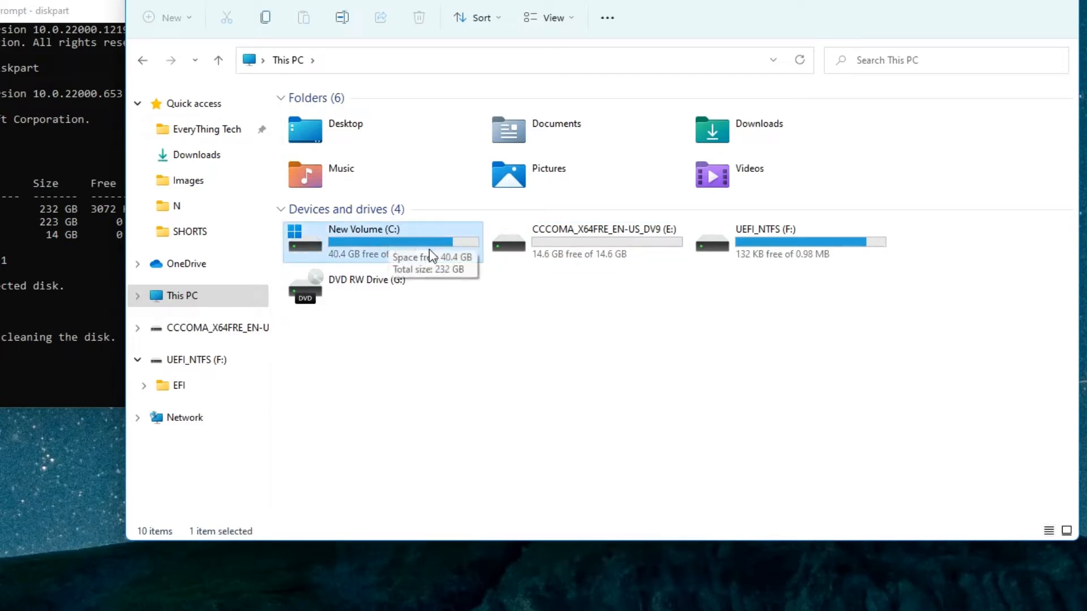
{"action": "left_click", "coordinate": [764, 229]}
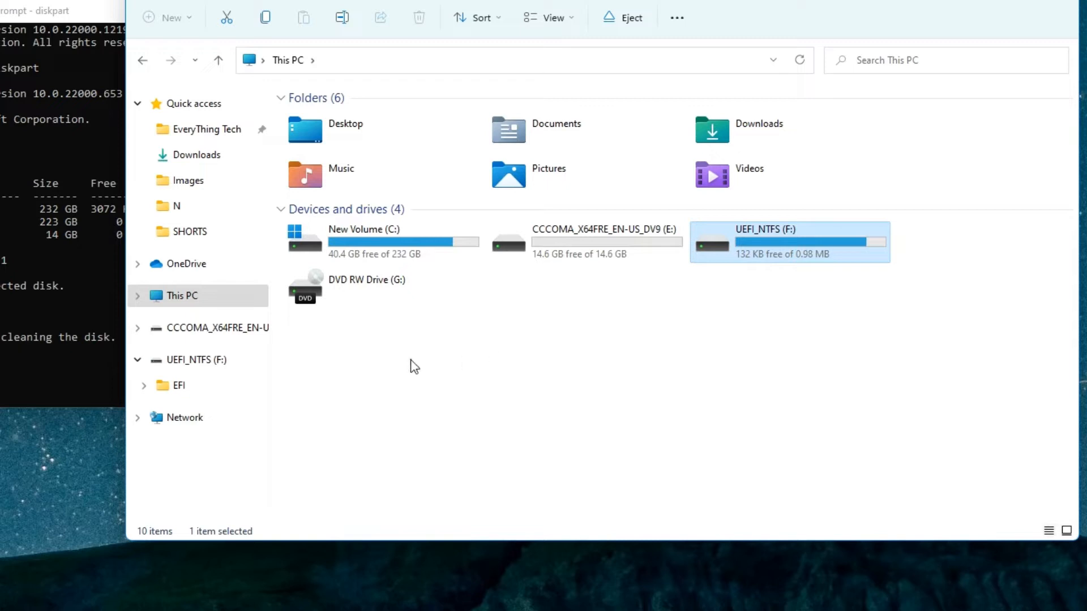
{"action": "left_click", "coordinate": [423, 375]}
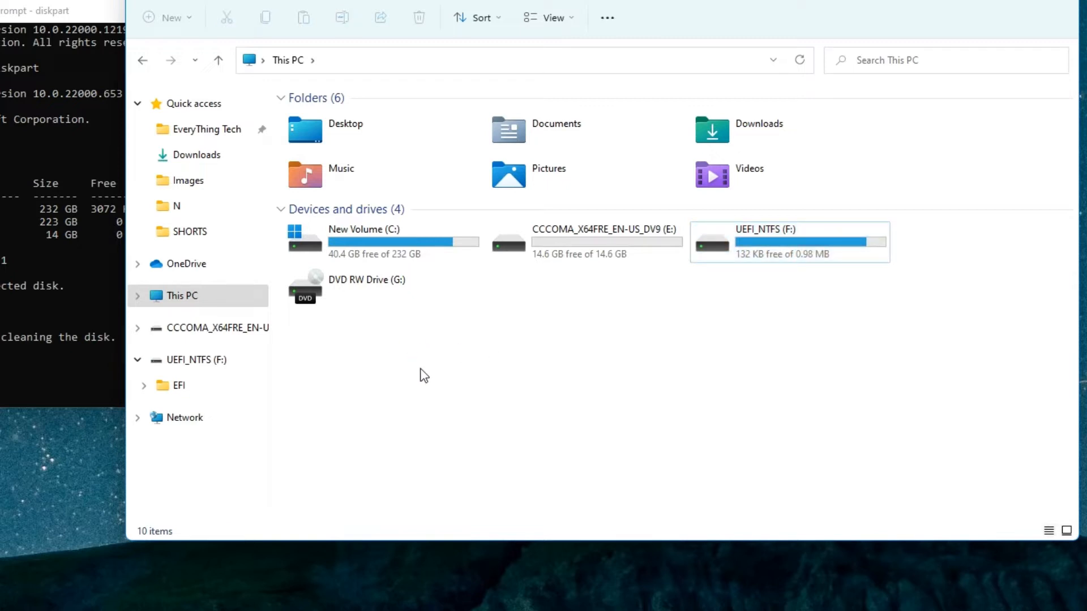
{"action": "mouse_move", "coordinate": [451, 391]}
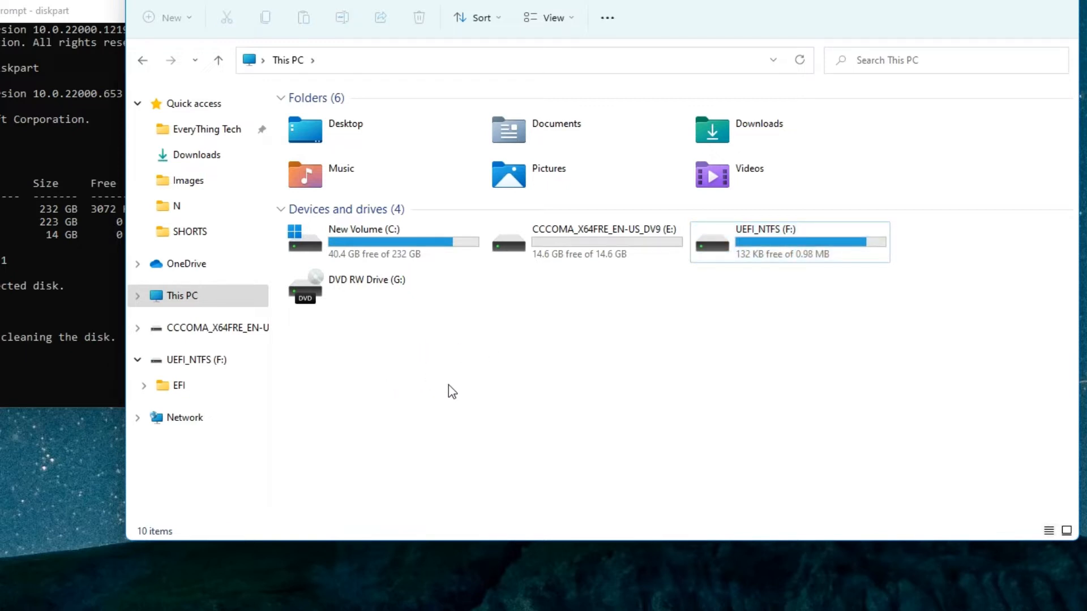
{"action": "mouse_move", "coordinate": [432, 372]}
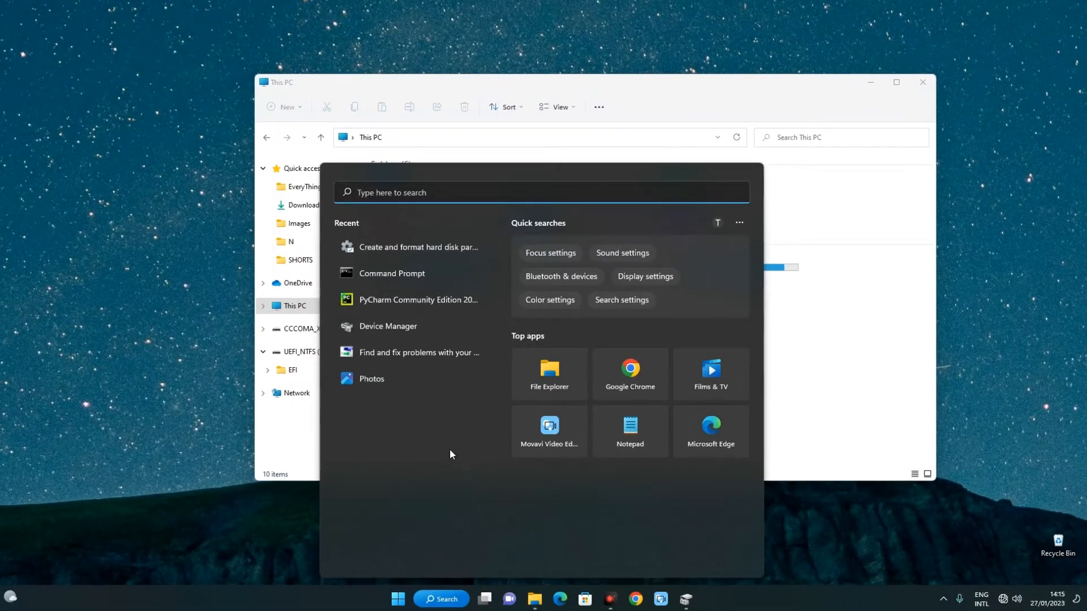
Search for 'disk management' and launch Create and format hard disk partitions
{"action": "type", "text": "disk mana"}
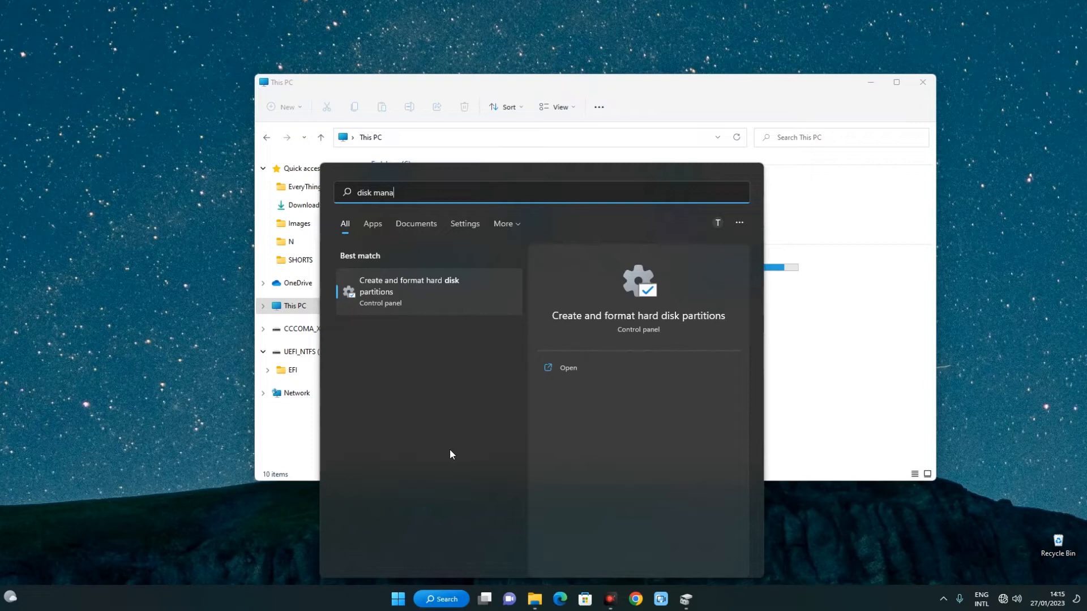
{"action": "type", "text": "gement"}
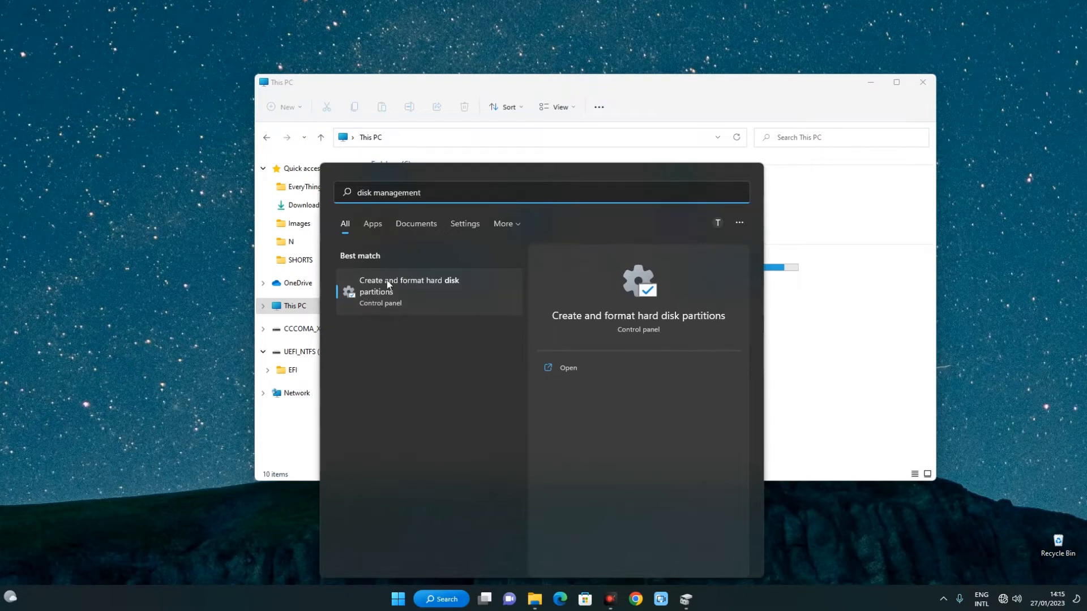
{"action": "mouse_move", "coordinate": [409, 299]}
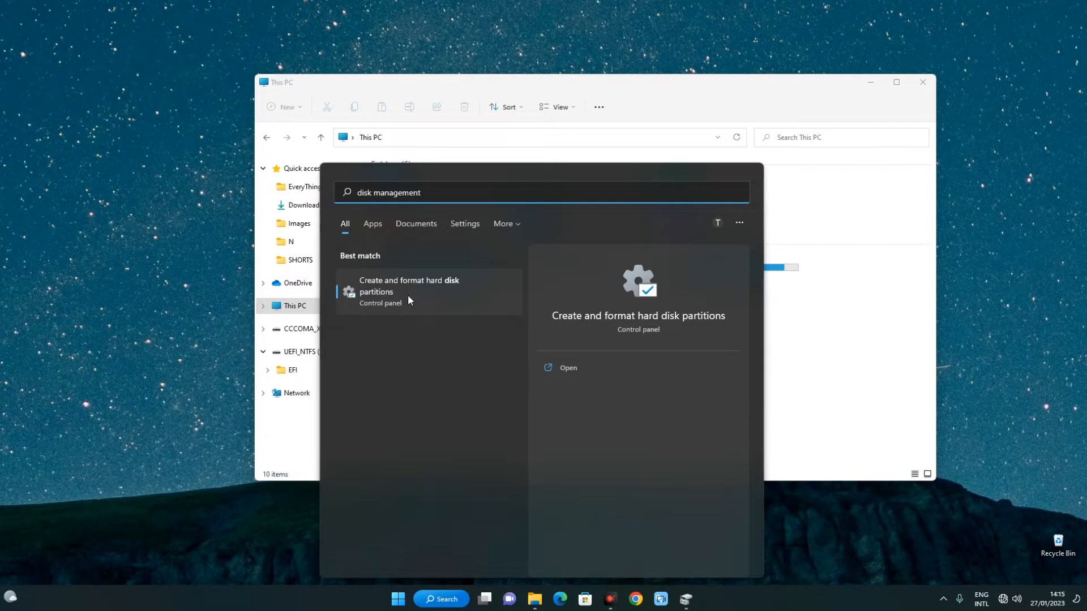
{"action": "left_click", "coordinate": [409, 285]}
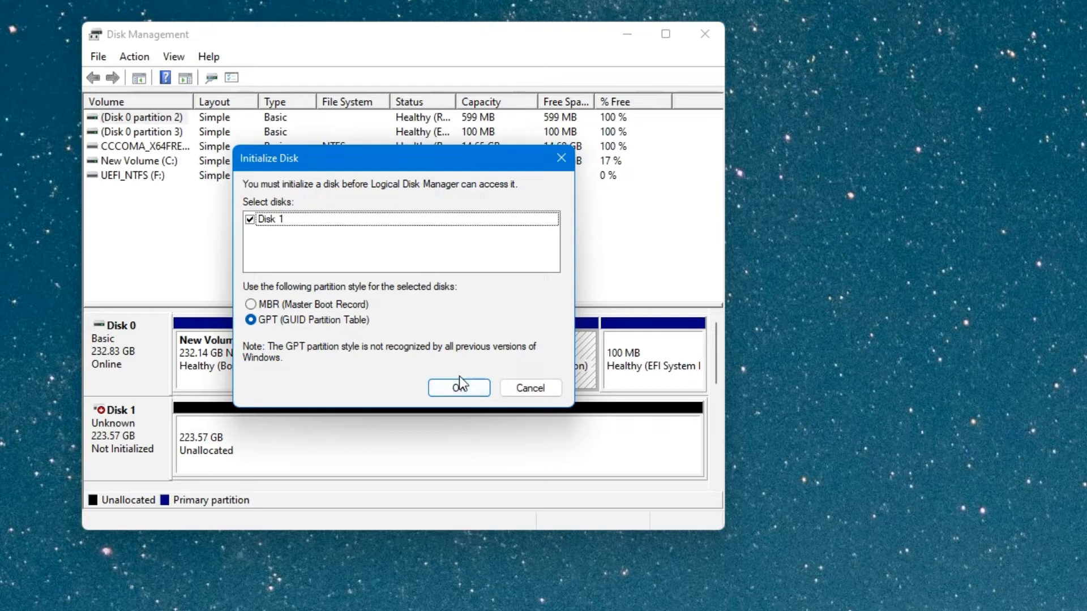
Initialize Disk 1 with a GPT partition table, leaving 223.56 GB unallocated
{"action": "left_click", "coordinate": [459, 387]}
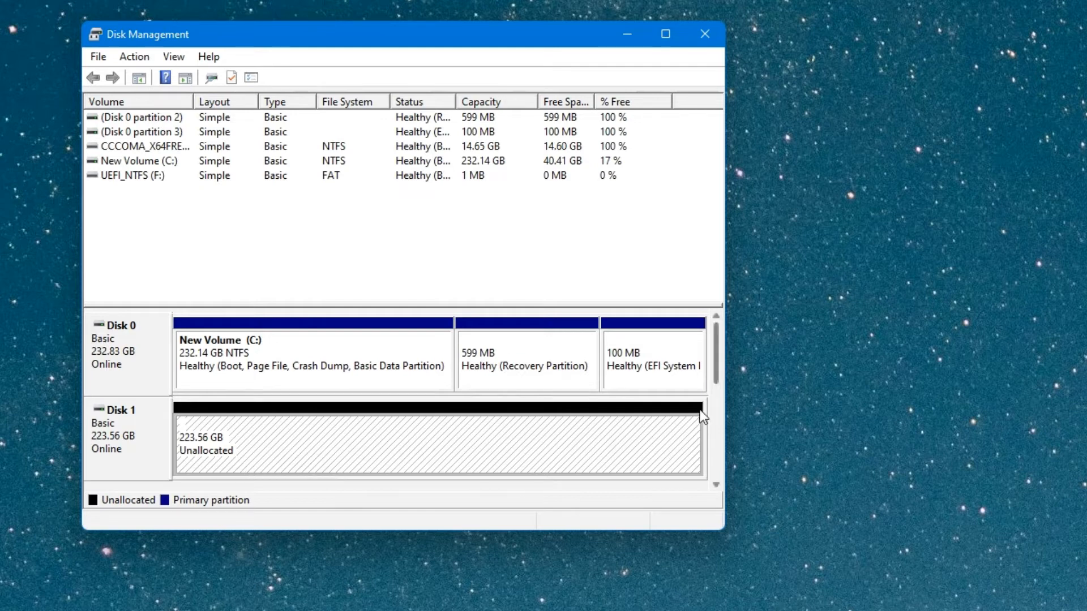
{"action": "right_click", "coordinate": [243, 441]}
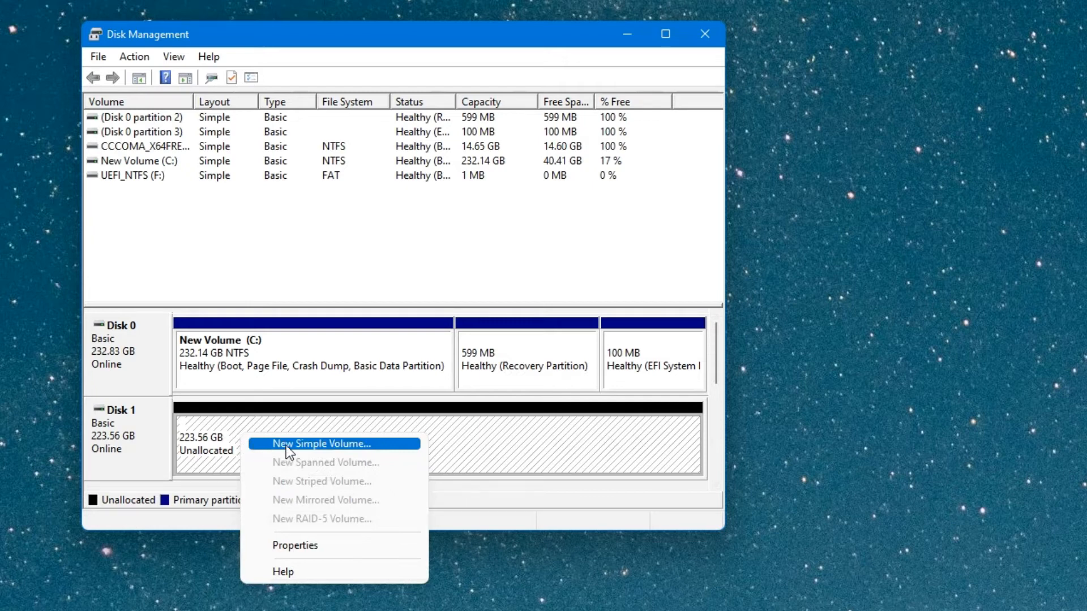
Create a full-size New Simple Volume on Disk 1 as NTFS, drive letter S, labeled SSD, and verify it in This PC
{"action": "left_click", "coordinate": [316, 443]}
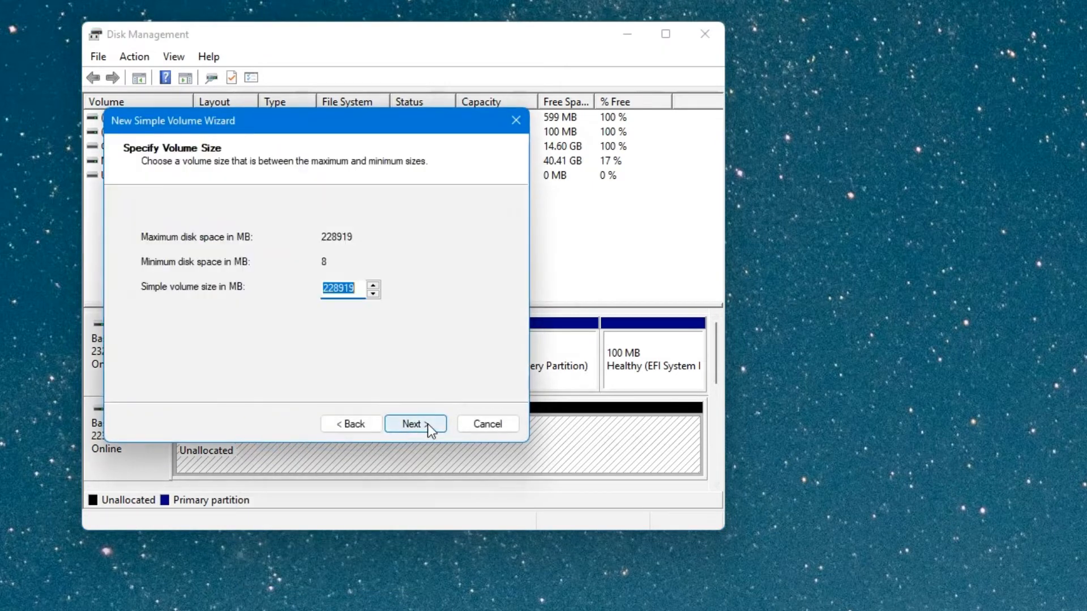
{"action": "left_click", "coordinate": [414, 423]}
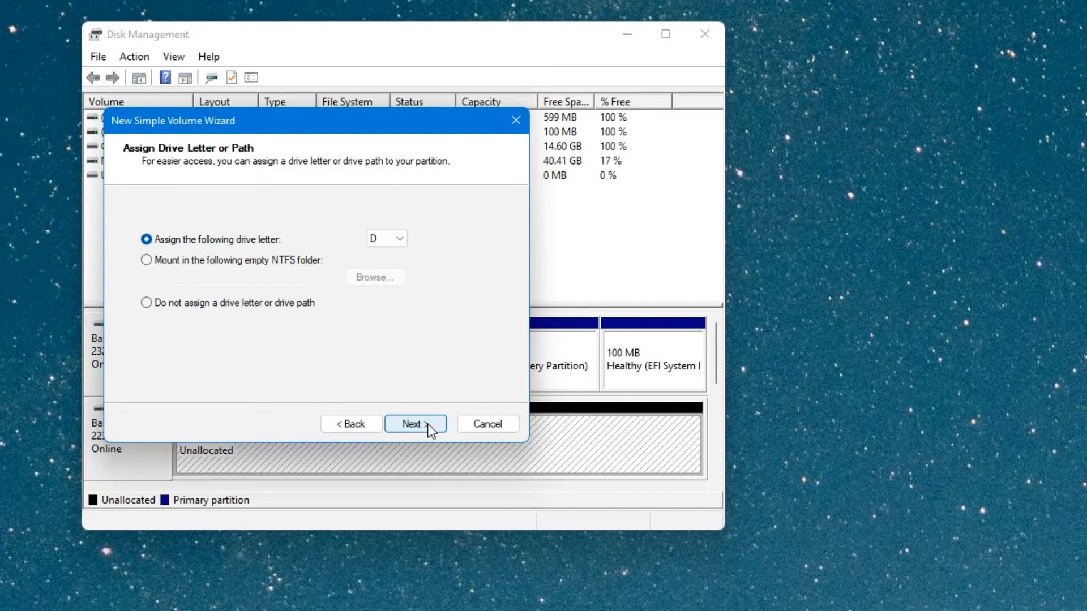
{"action": "left_click", "coordinate": [401, 239]}
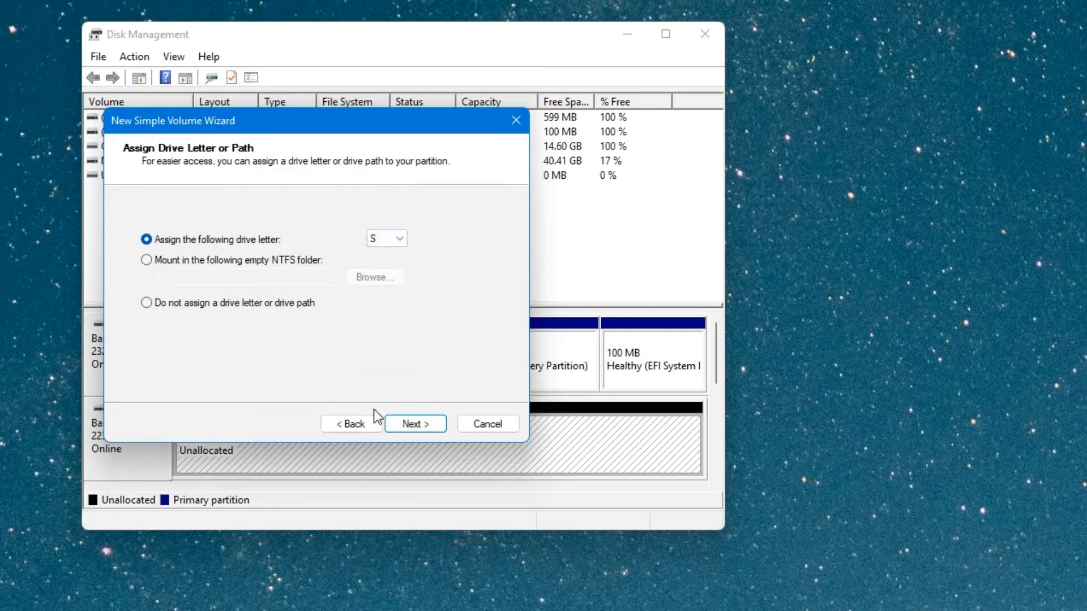
{"action": "left_click", "coordinate": [414, 423]}
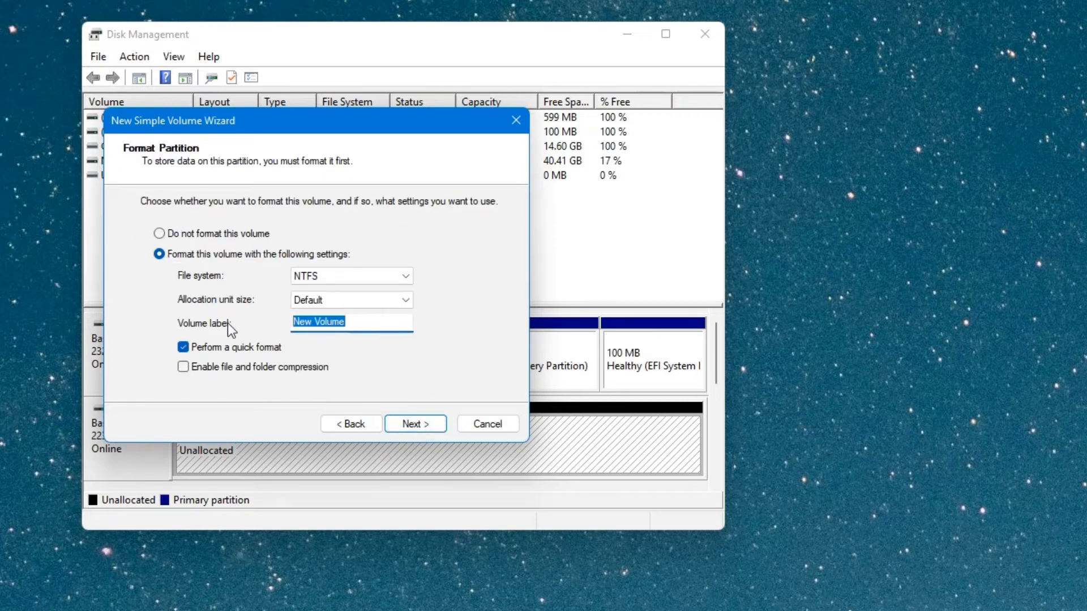
{"action": "type", "text": "SSD"}
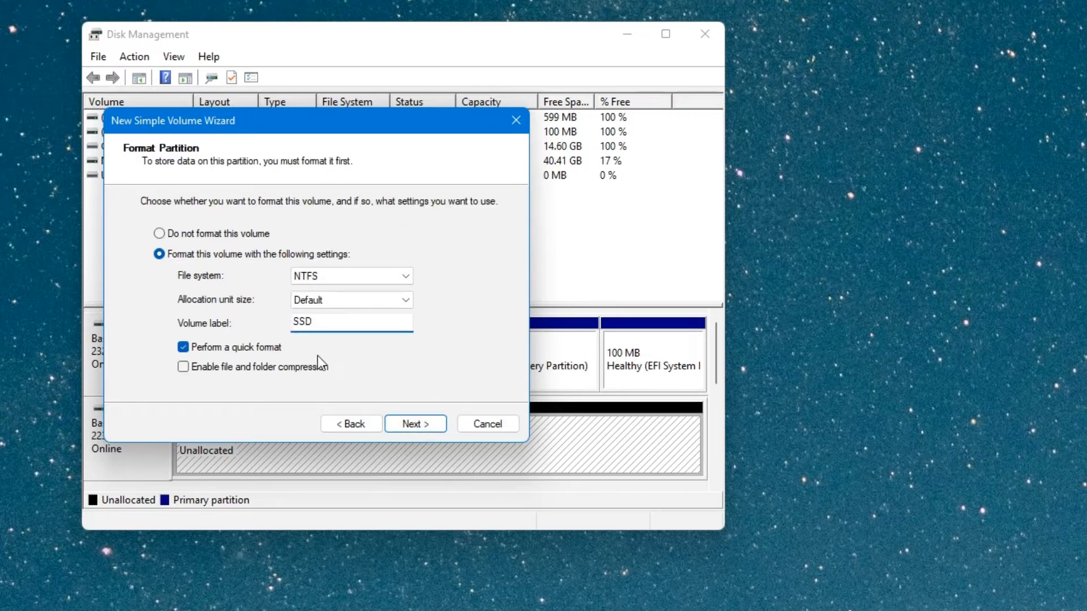
{"action": "left_click", "coordinate": [414, 424]}
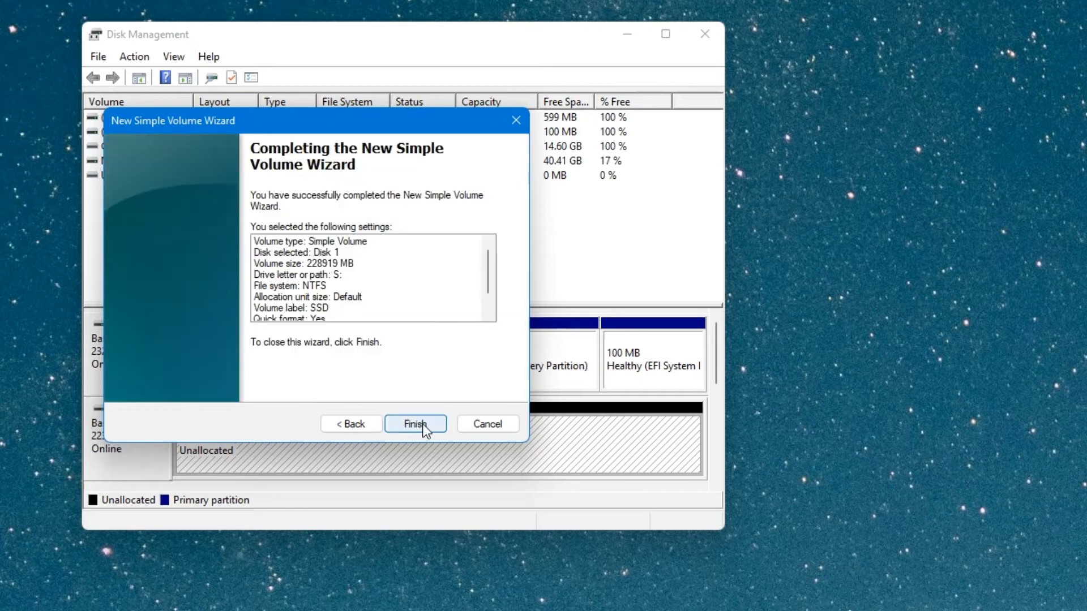
{"action": "left_click", "coordinate": [416, 423]}
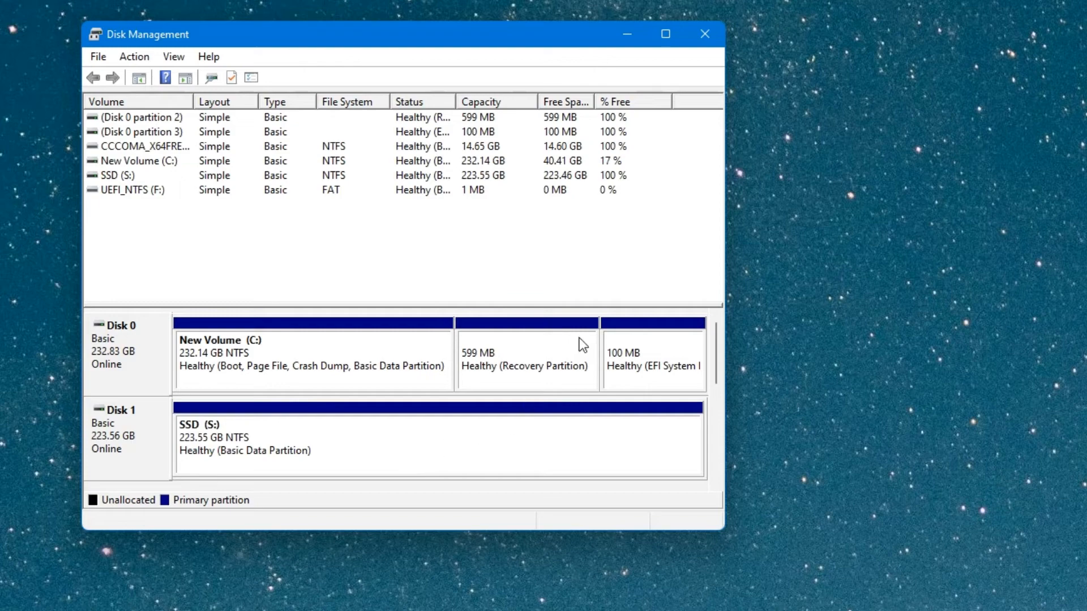
{"action": "left_click", "coordinate": [547, 597]}
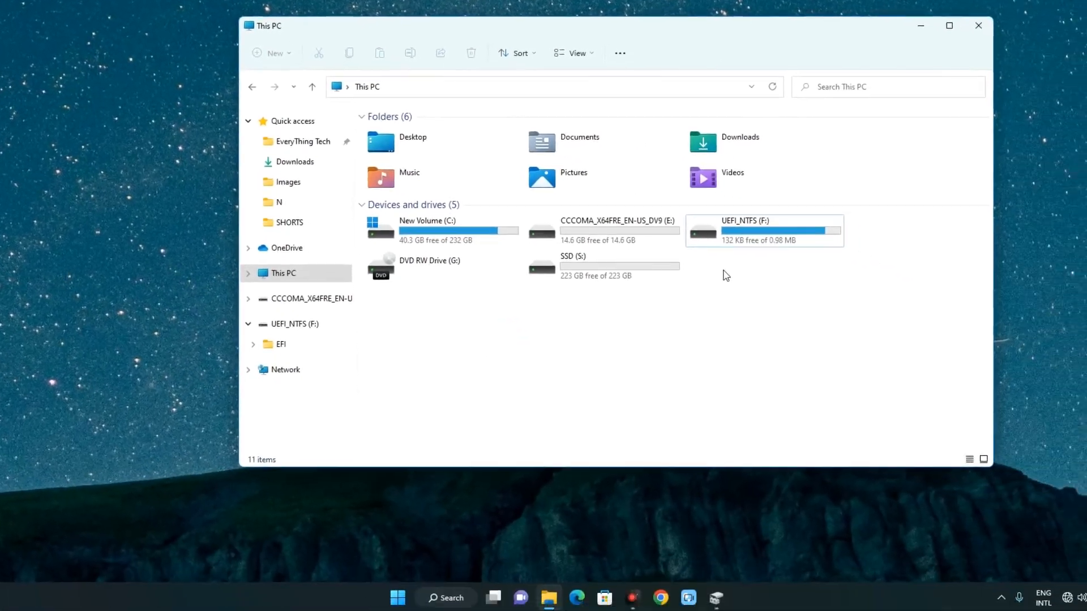
{"action": "double_click", "coordinate": [573, 266]}
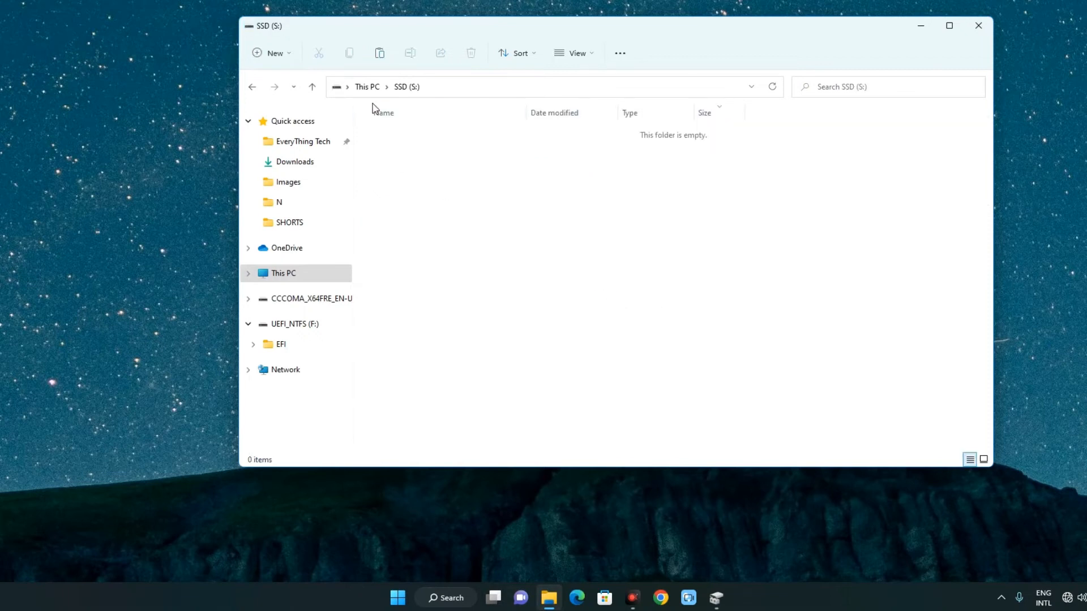
{"action": "left_click", "coordinate": [367, 87]}
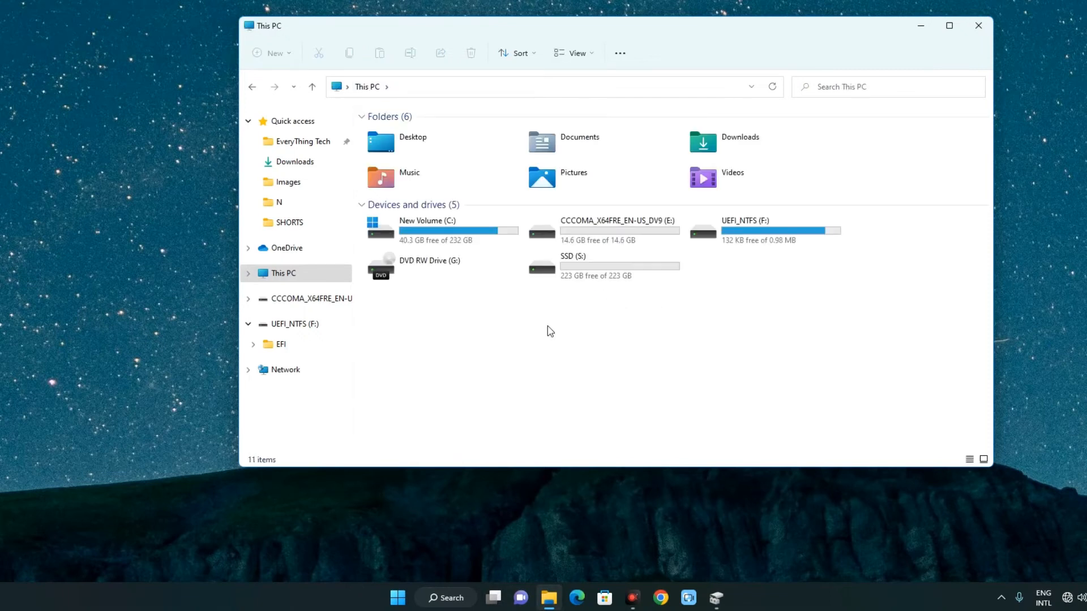